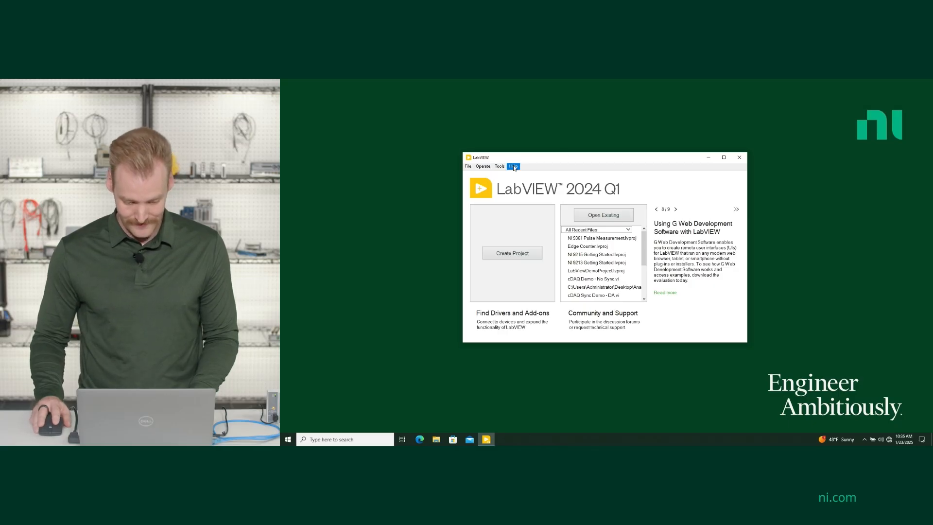
Launch the NI Example Finder from the LabVIEW start window.
click(512, 166)
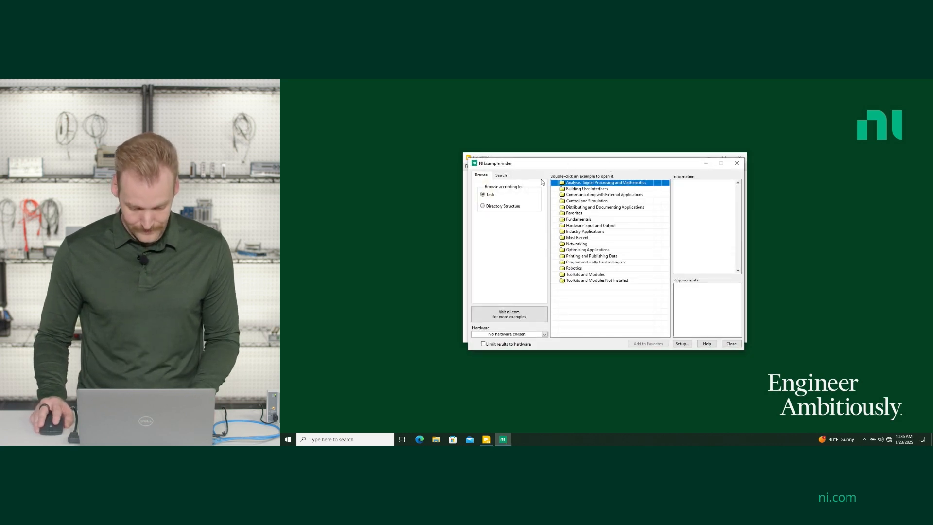
Glance at the Search view, then return to Browse for the DAQmx Analog Input examples.
click(500, 174)
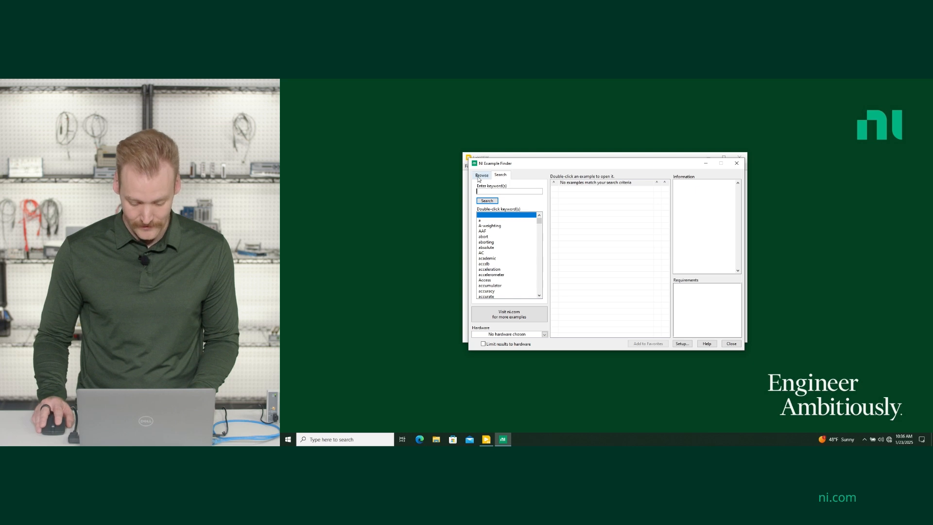
click(481, 174)
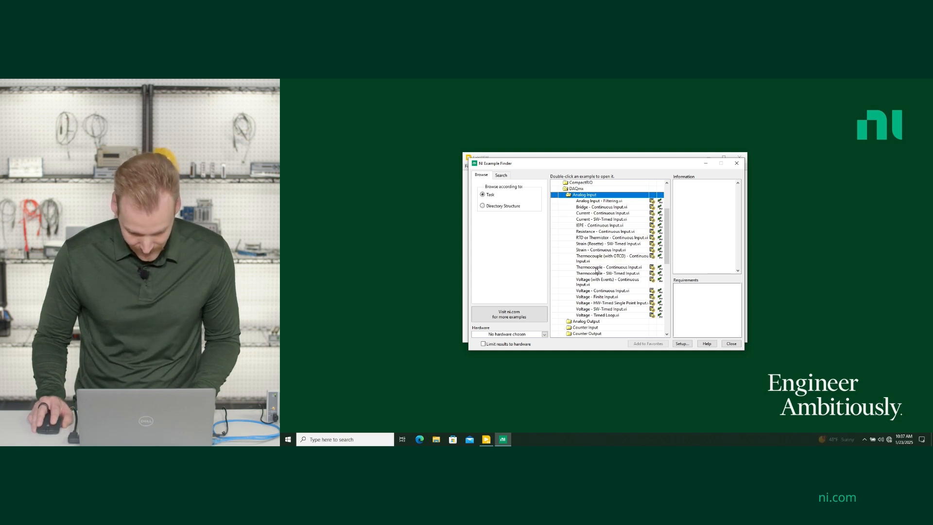
Select Thermocouple - Continuous Input.vi to read its description, then load the VI.
click(607, 266)
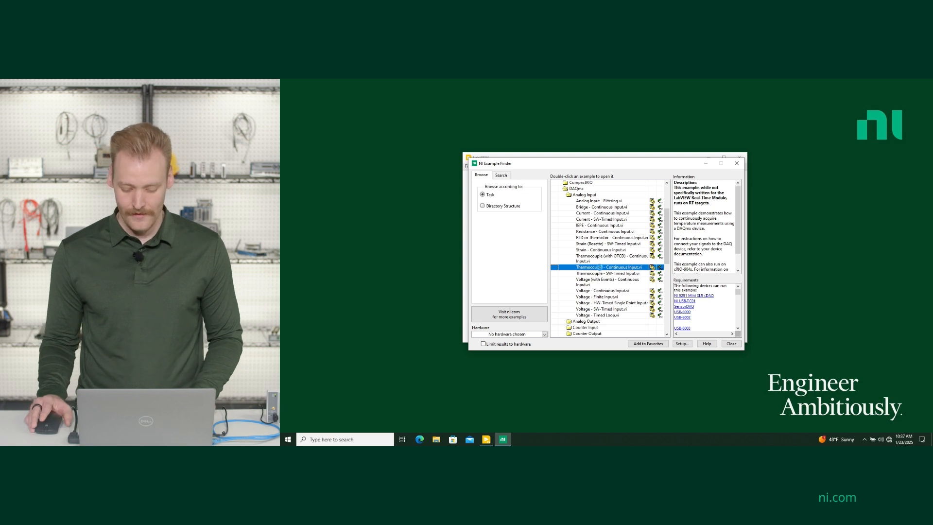
double_click(603, 266)
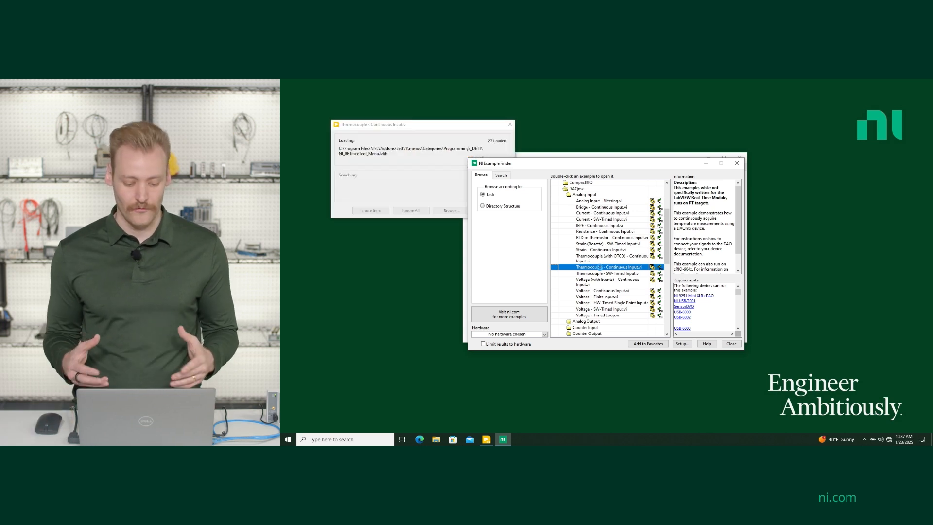